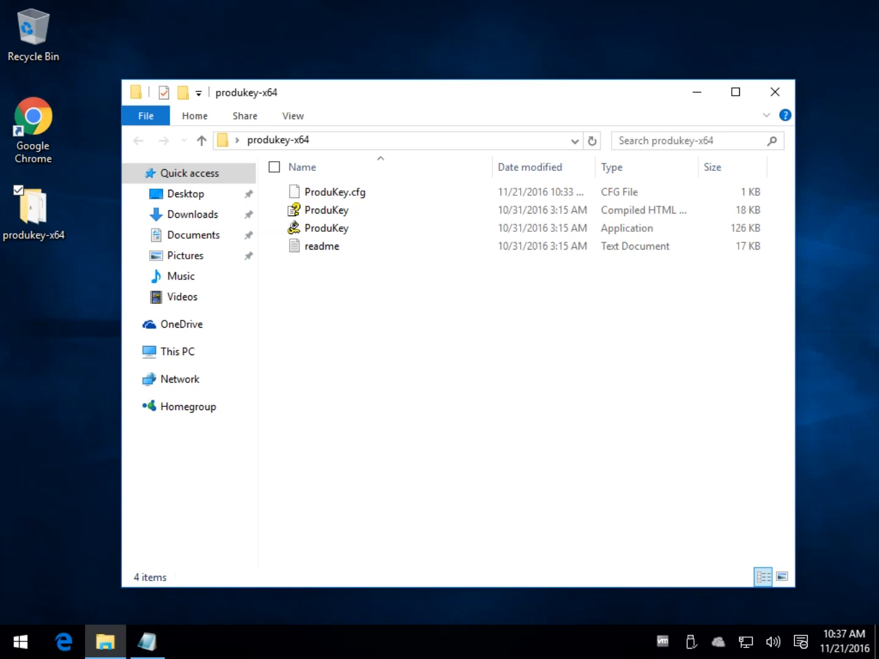
mouse_move(332, 228)
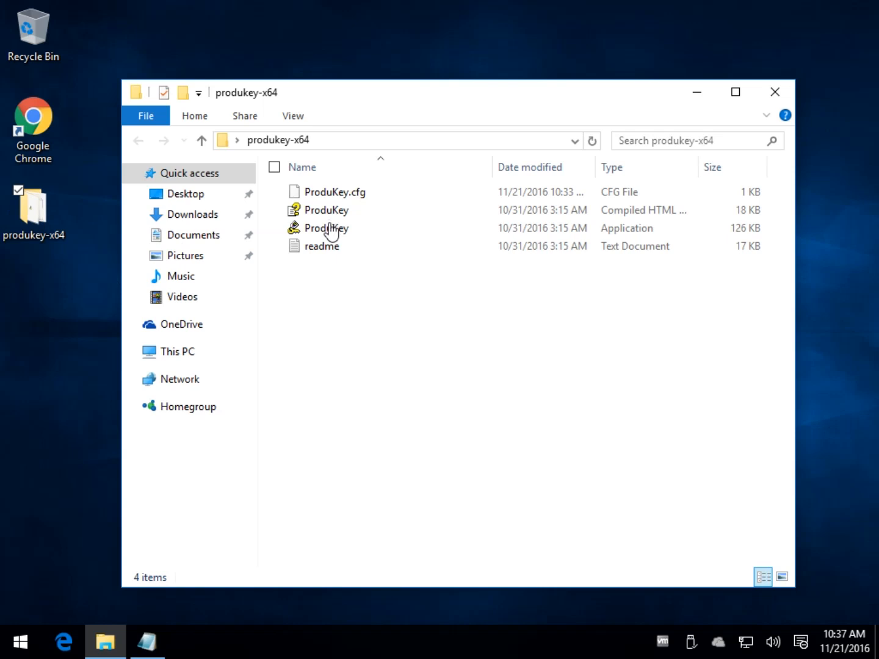
mouse_move(324, 255)
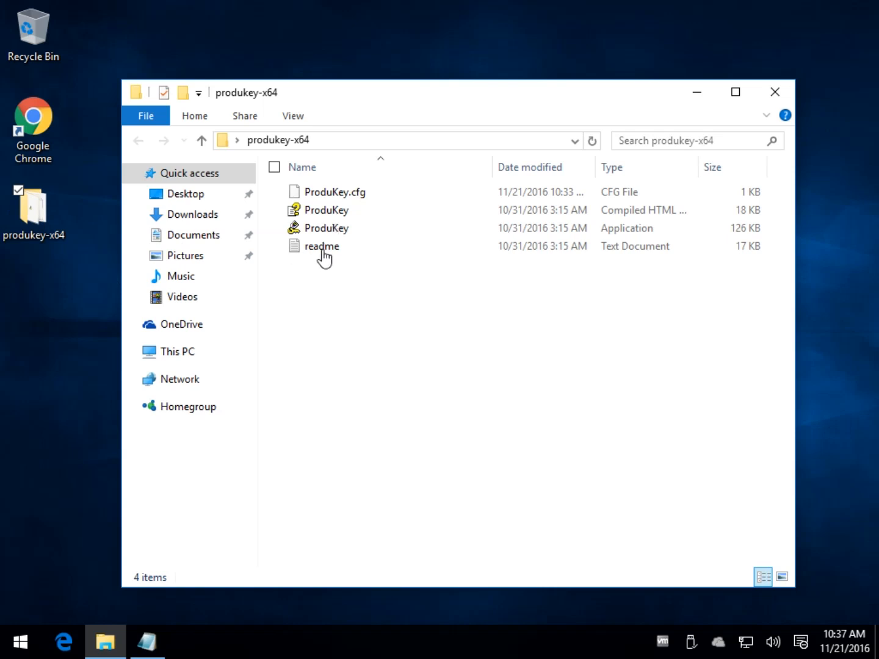
- Launch ProduKey.exe from the produkey-x64 folder to list the Internet Explorer product key
click(336, 228)
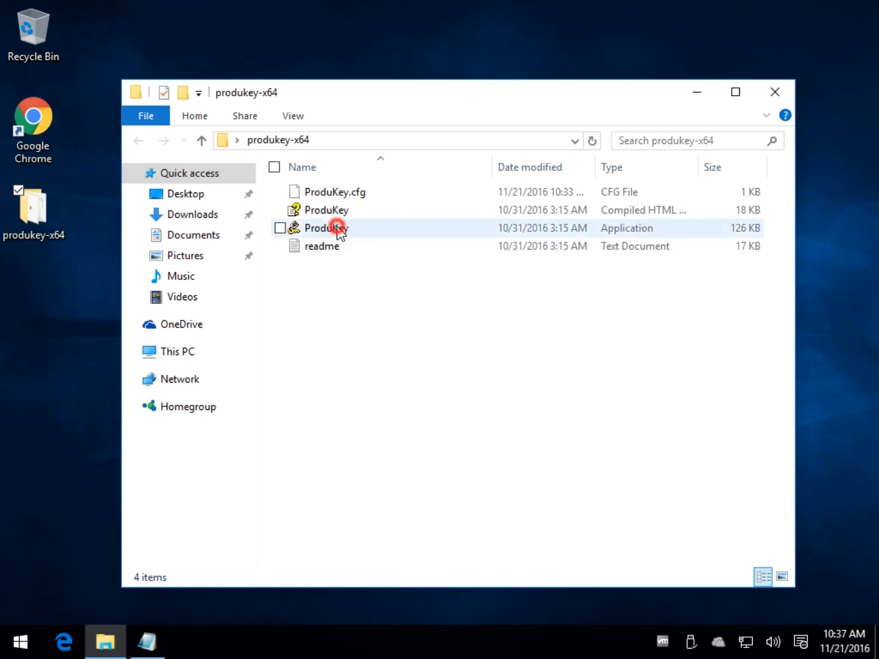
mouse_move(326, 227)
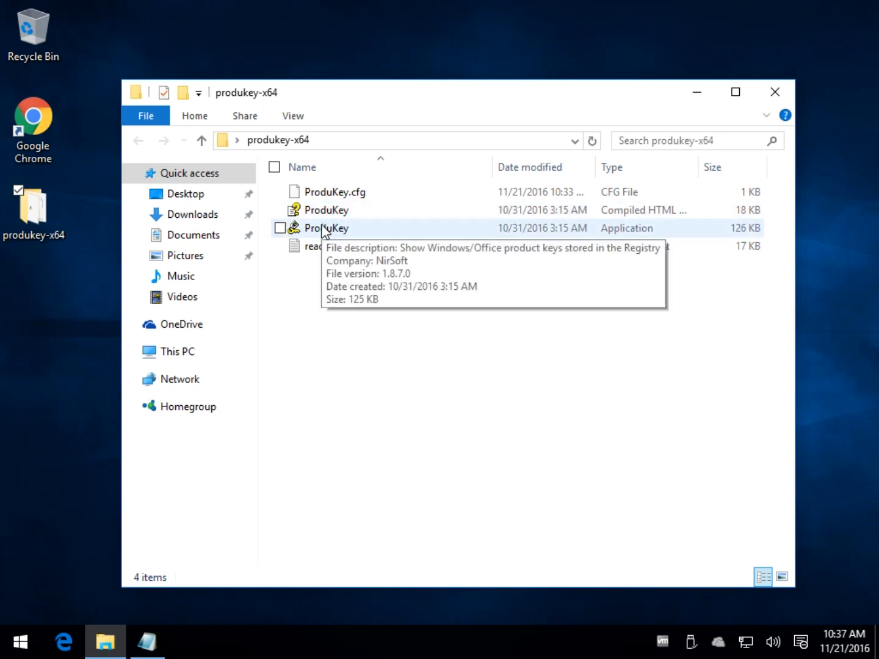
mouse_move(331, 237)
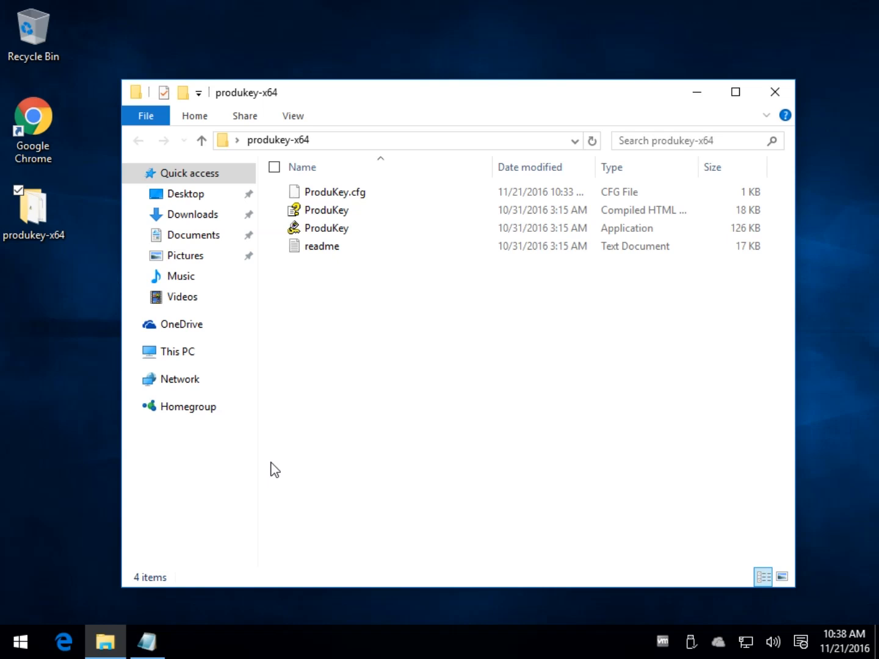
mouse_move(328, 228)
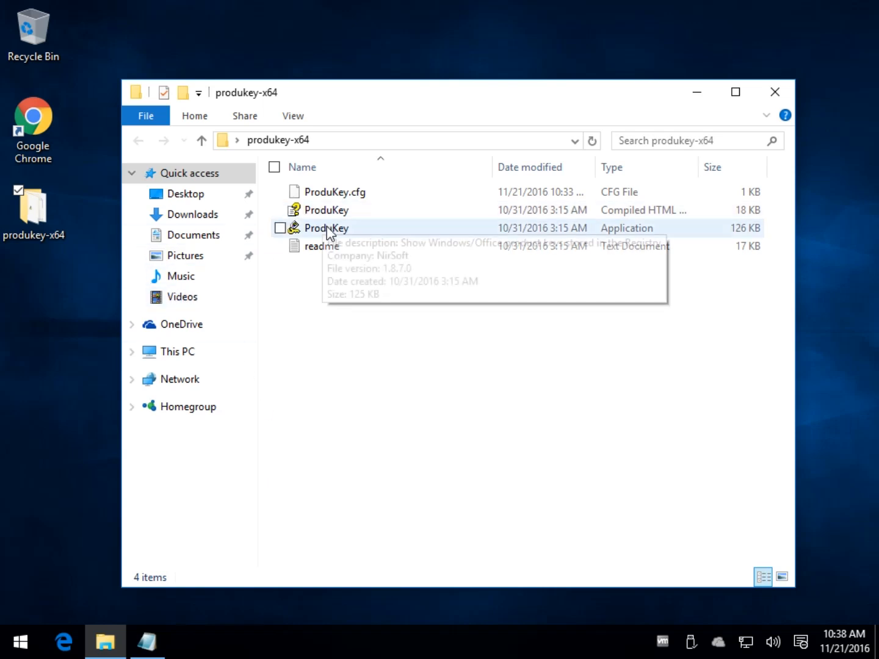
mouse_move(326, 227)
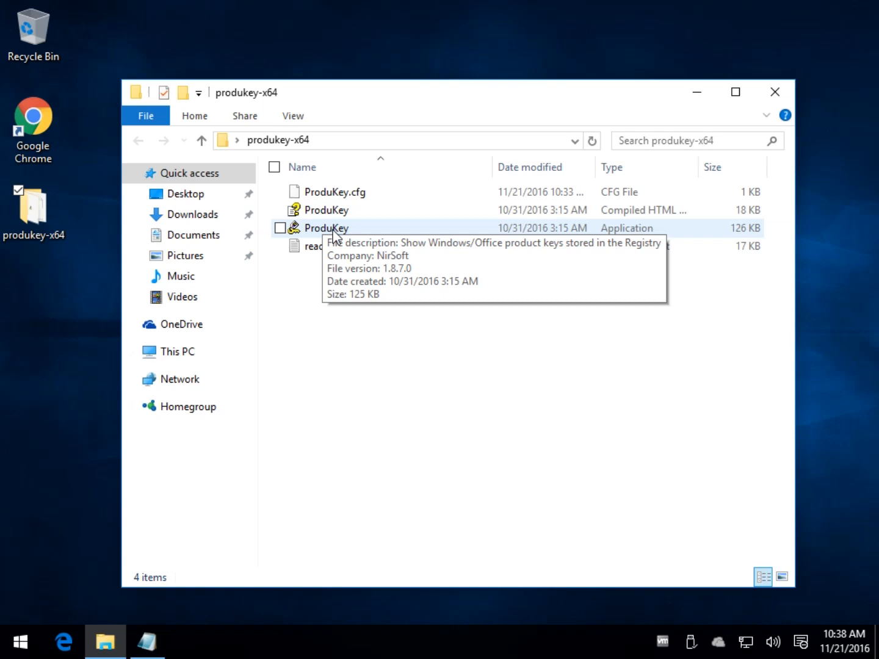
mouse_move(306, 249)
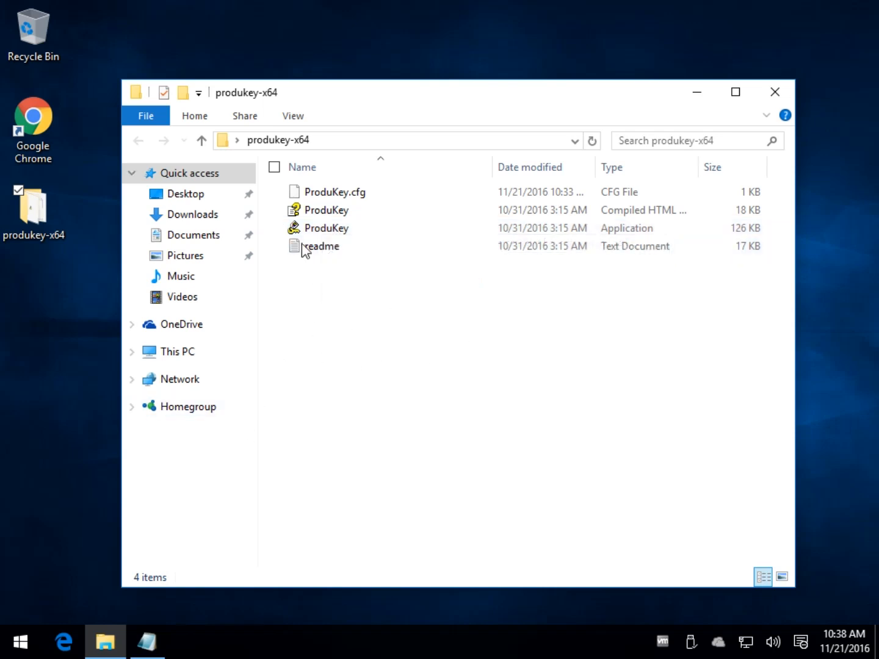
double_click(326, 228)
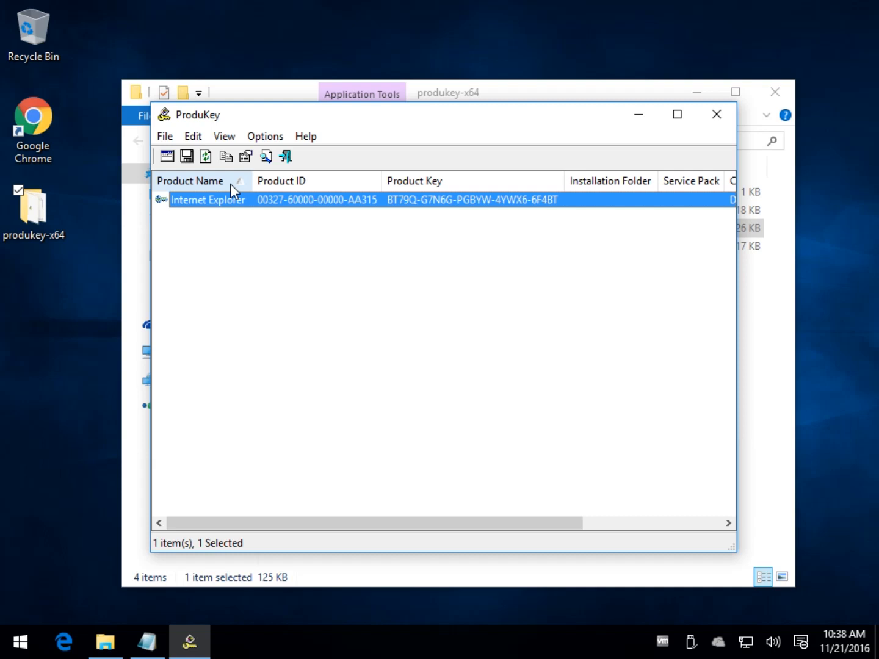
mouse_move(397, 211)
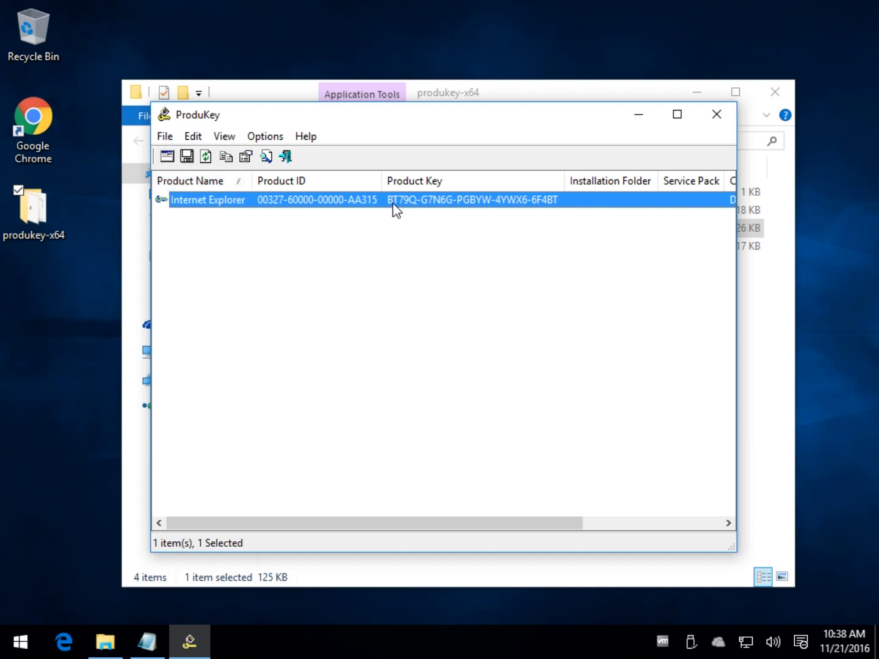
mouse_move(165, 222)
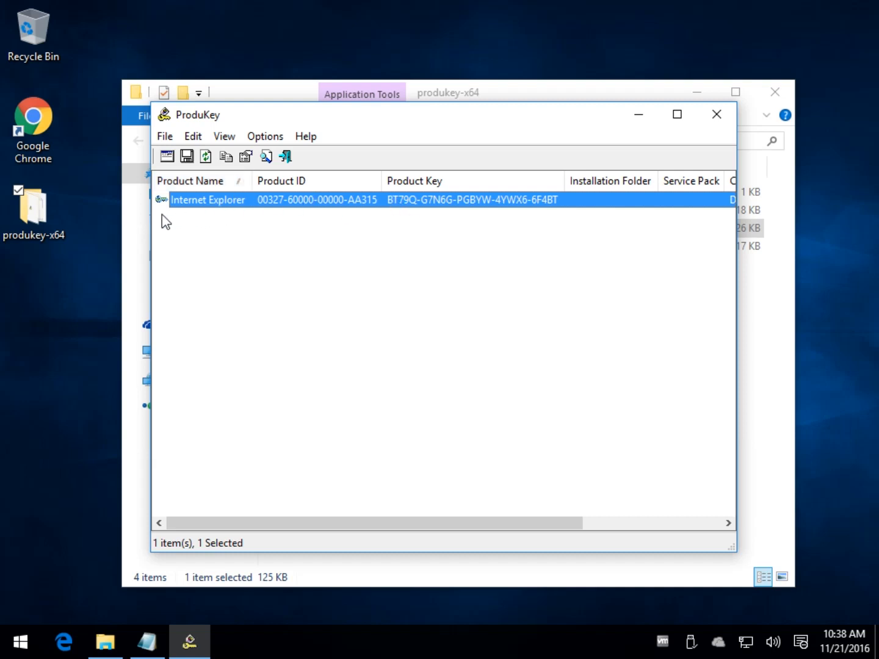
mouse_move(514, 221)
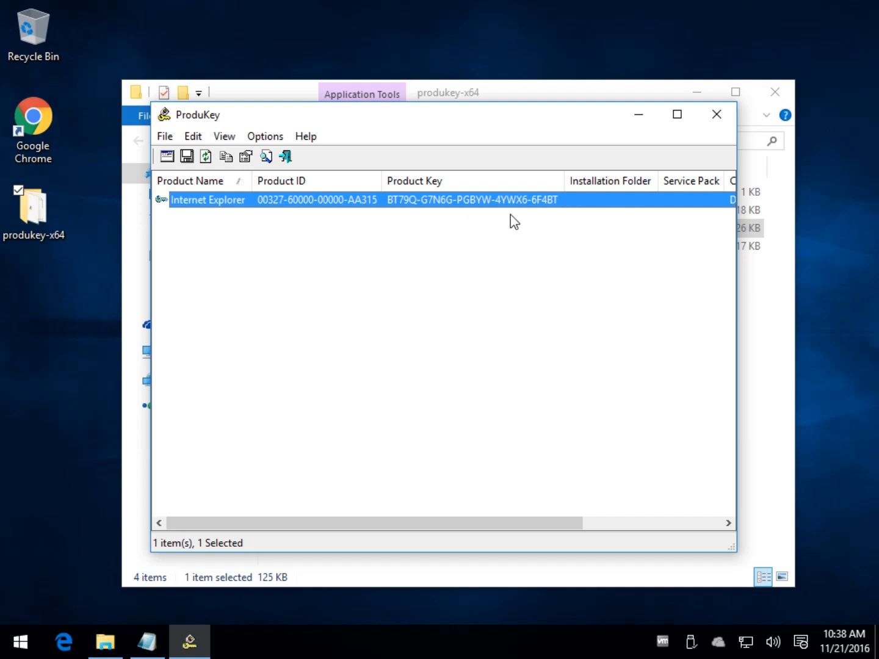
mouse_move(185, 244)
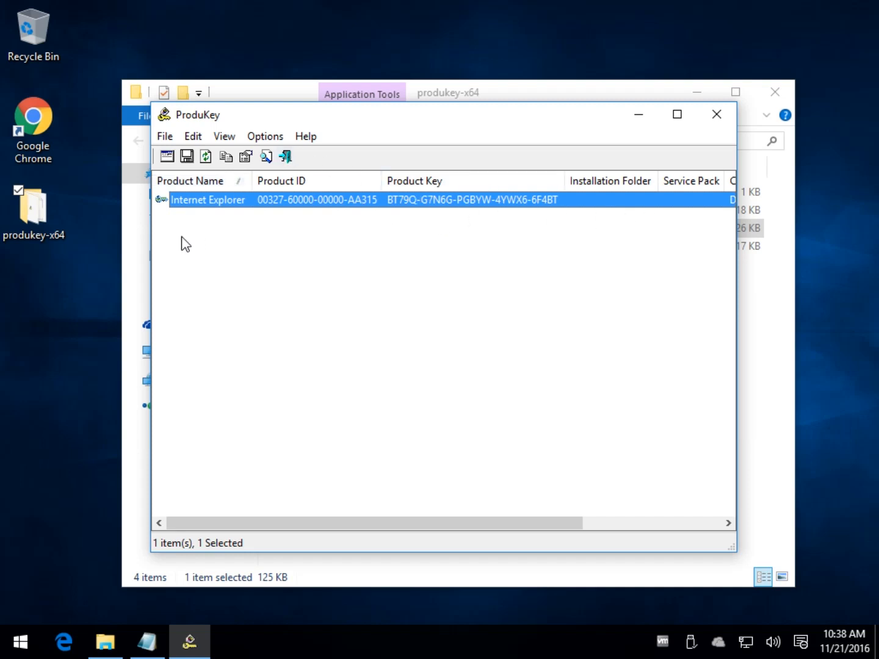
click(264, 136)
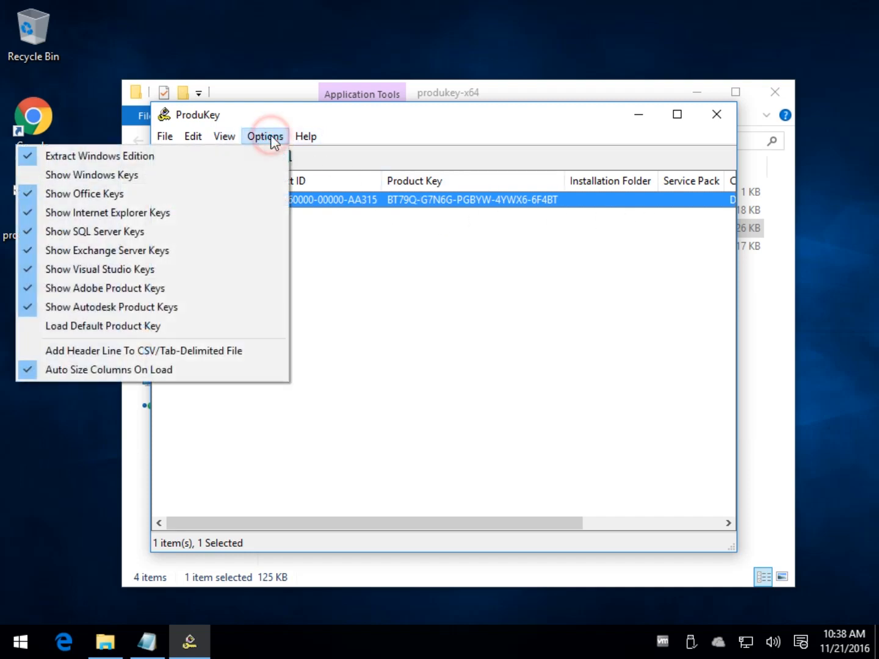
mouse_move(99, 269)
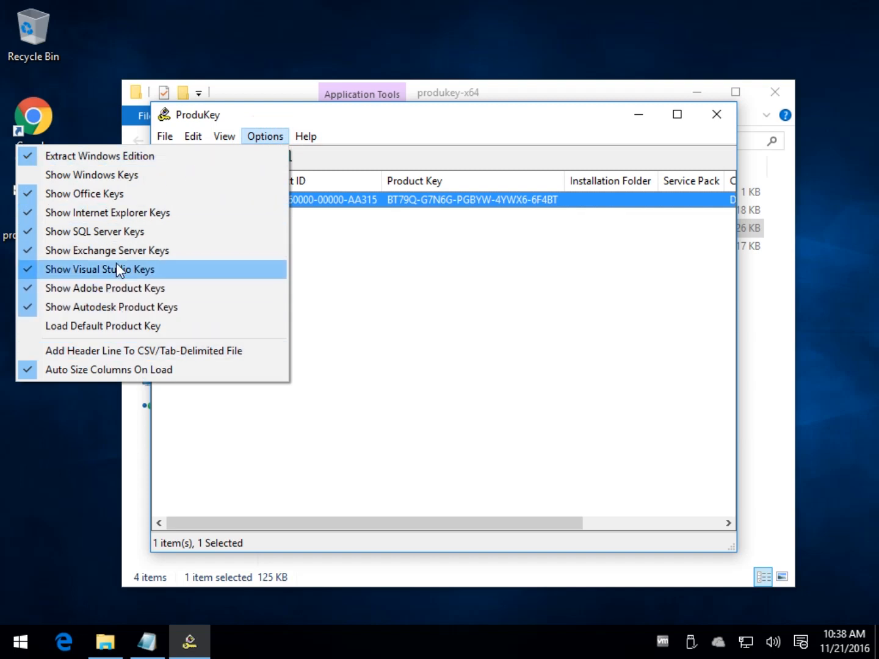
mouse_move(106, 251)
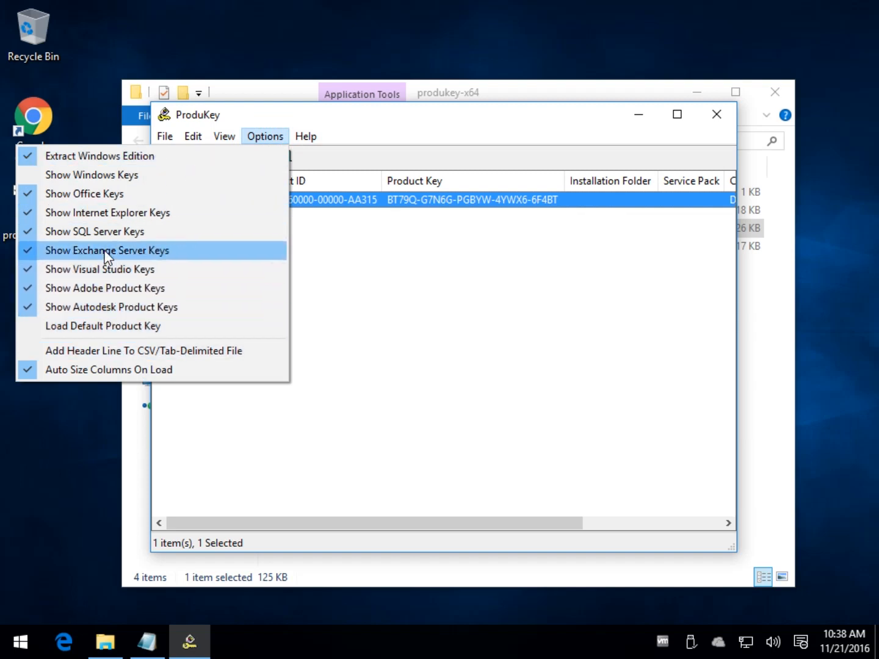
mouse_move(92, 176)
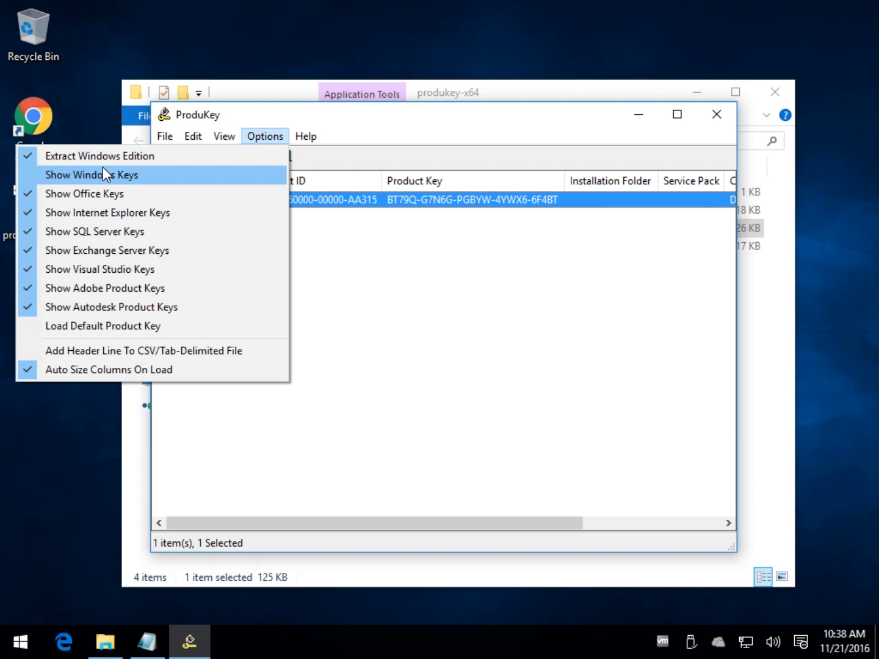
mouse_move(95, 231)
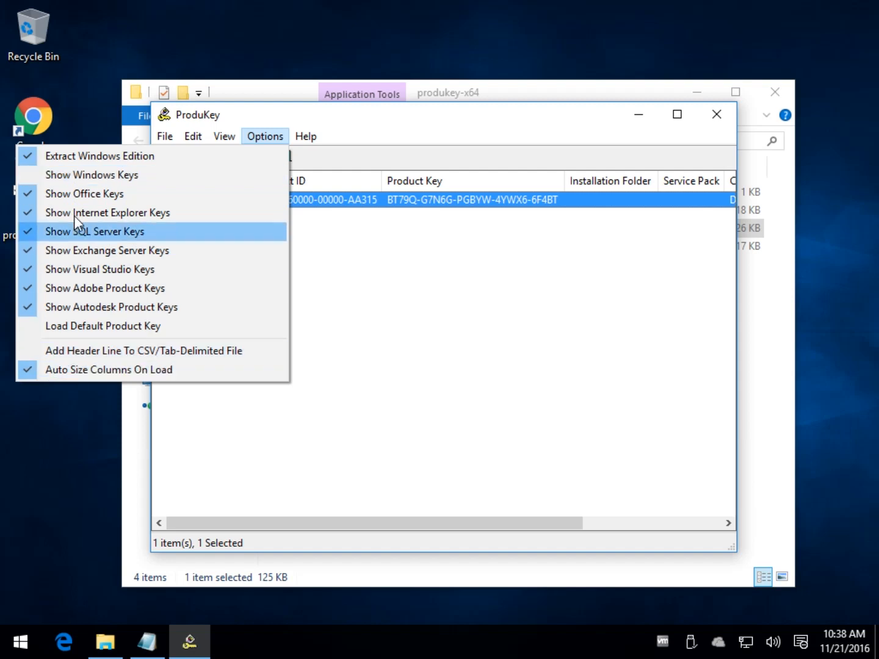
mouse_move(91, 175)
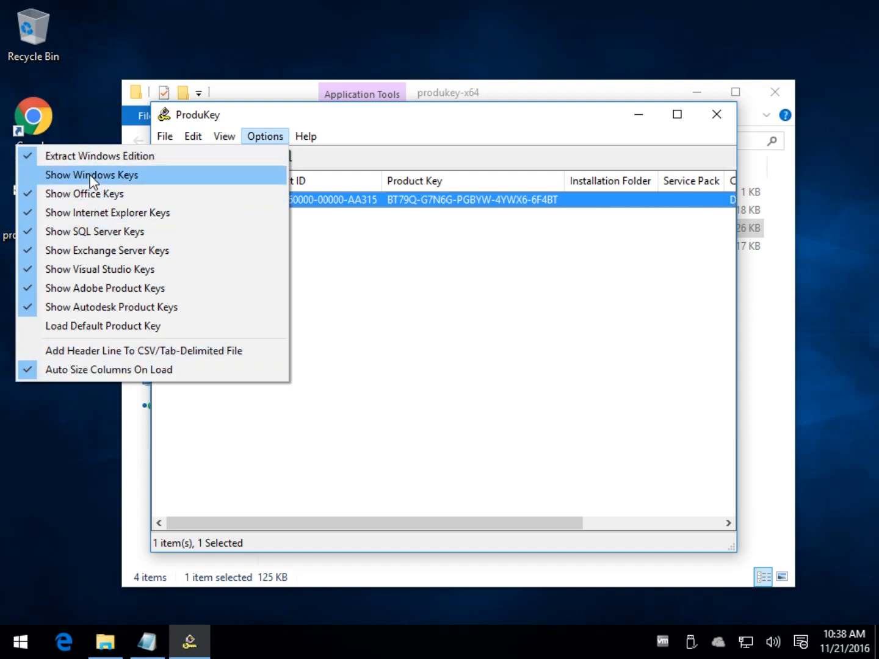
mouse_move(84, 332)
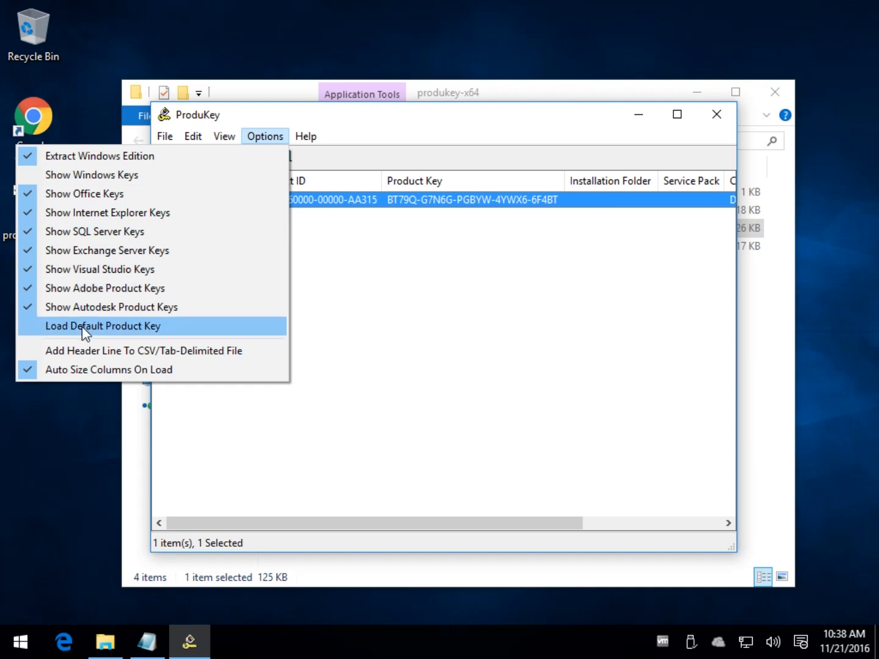
mouse_move(125, 156)
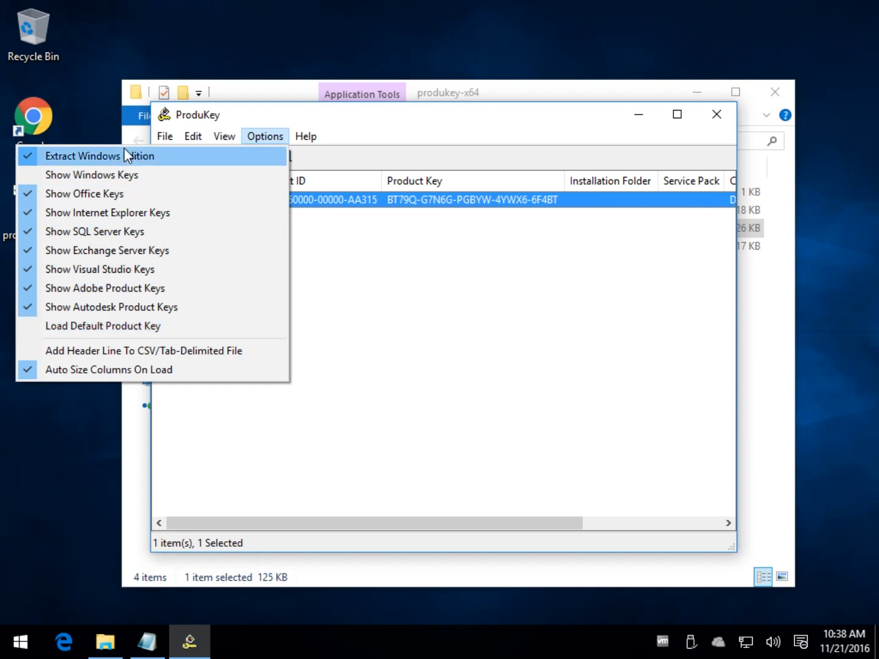
mouse_move(91, 175)
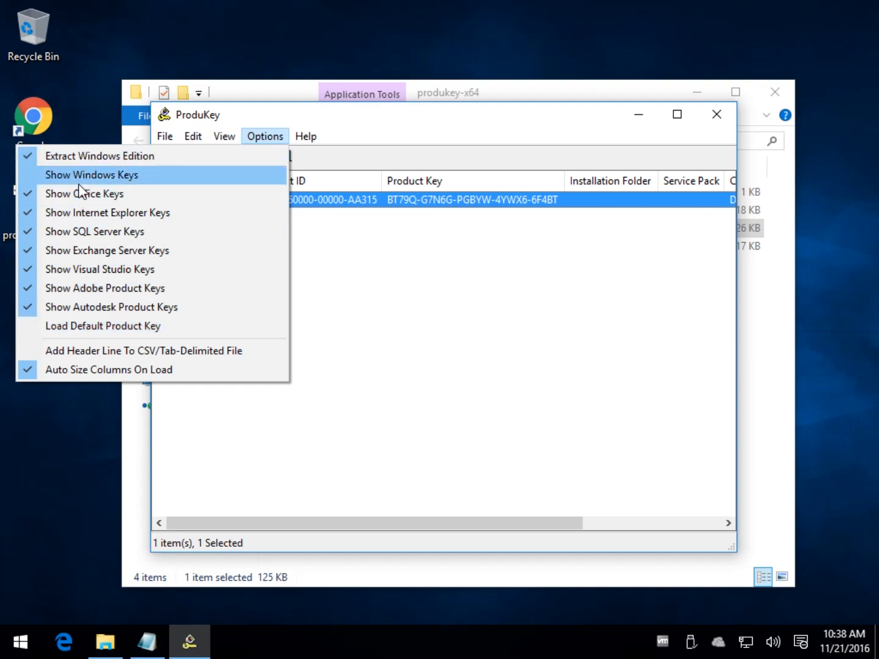
click(92, 174)
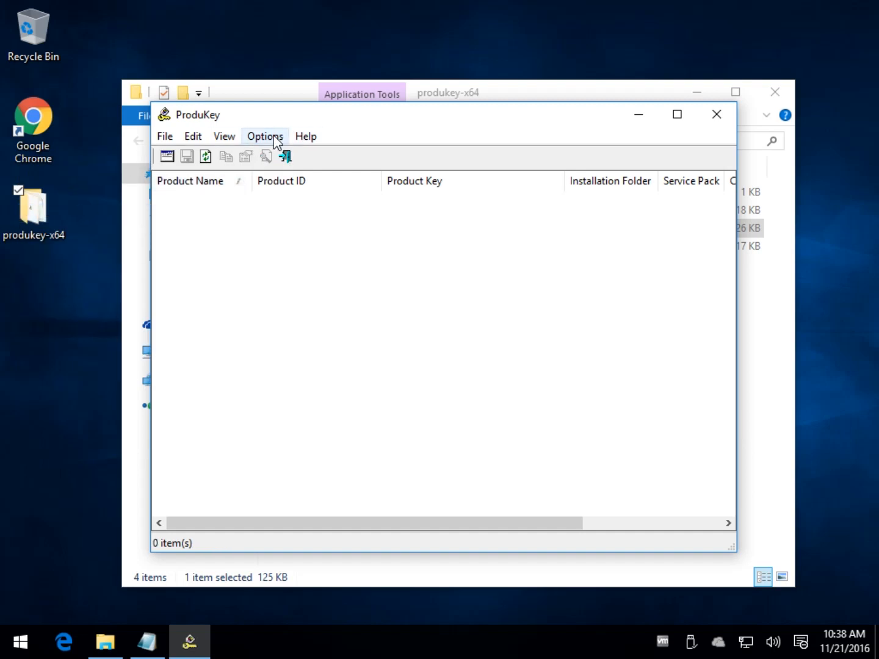
click(264, 135)
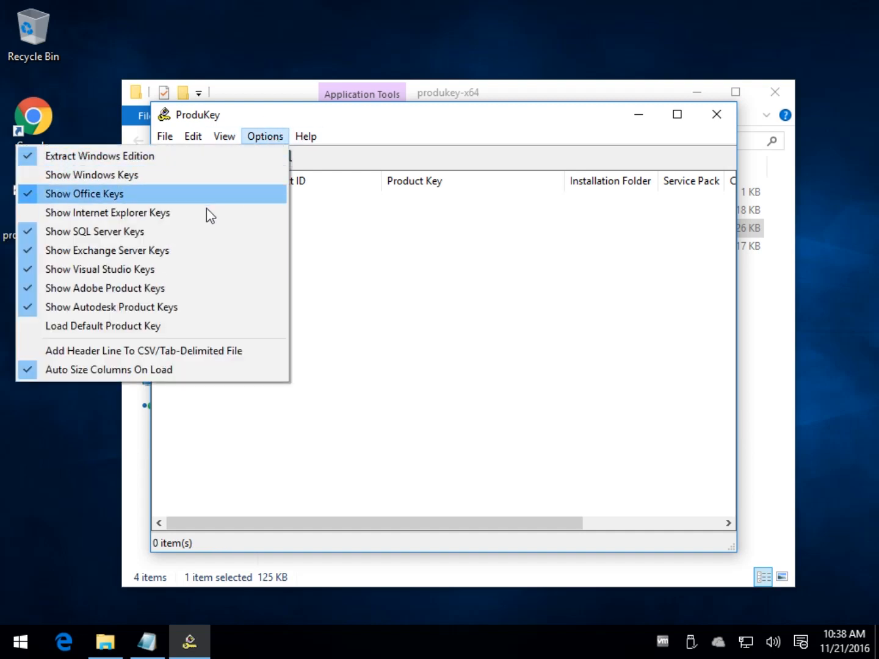
click(107, 213)
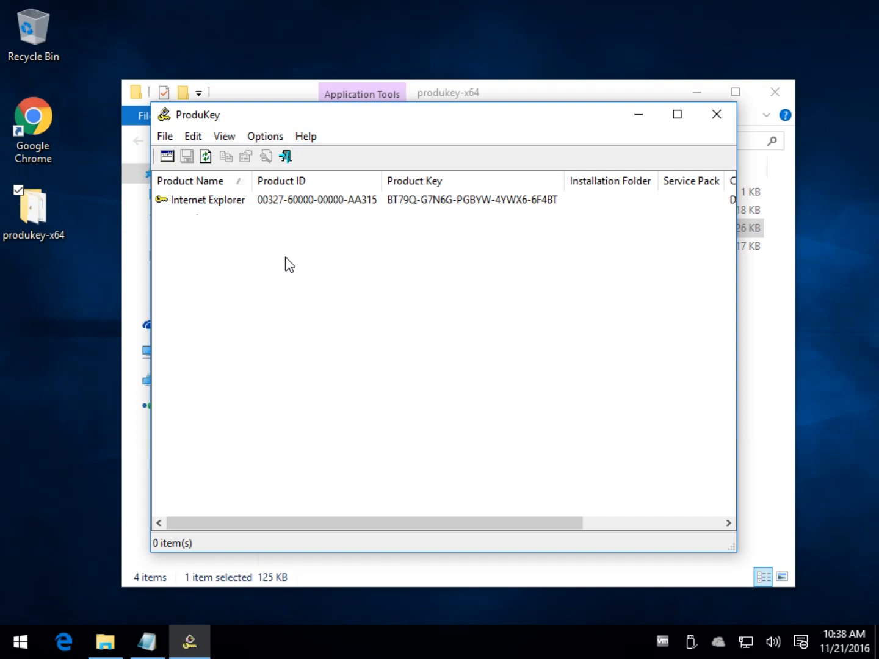
mouse_move(280, 261)
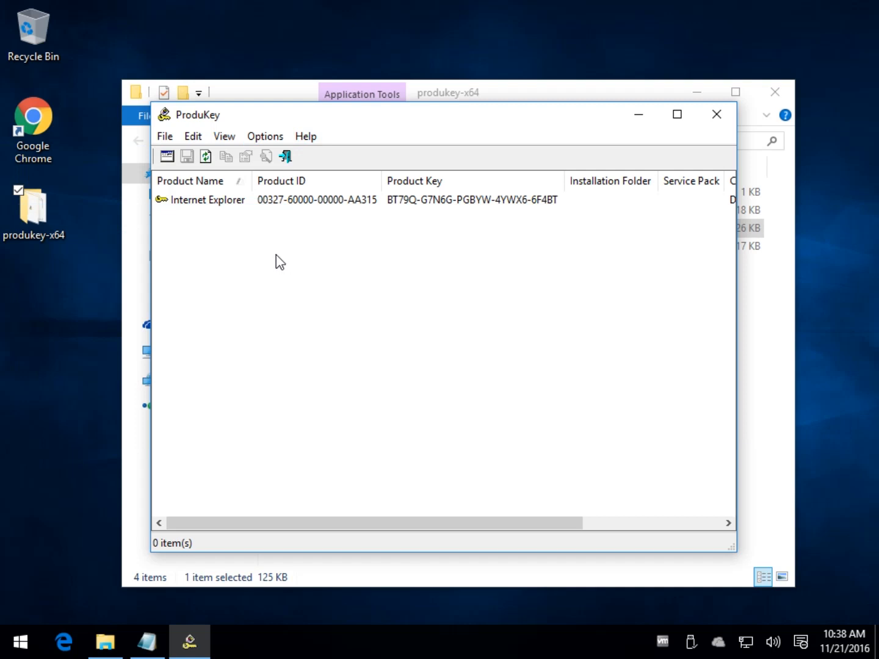
- Copy the Internet Explorer product key from its context menu and start a blank Notepad note
click(415, 199)
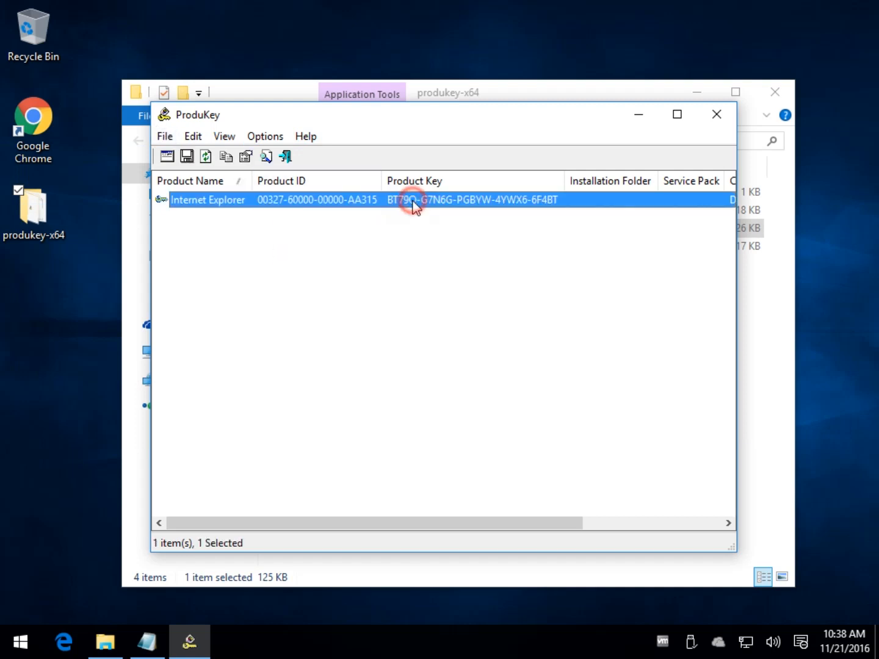
right_click(415, 199)
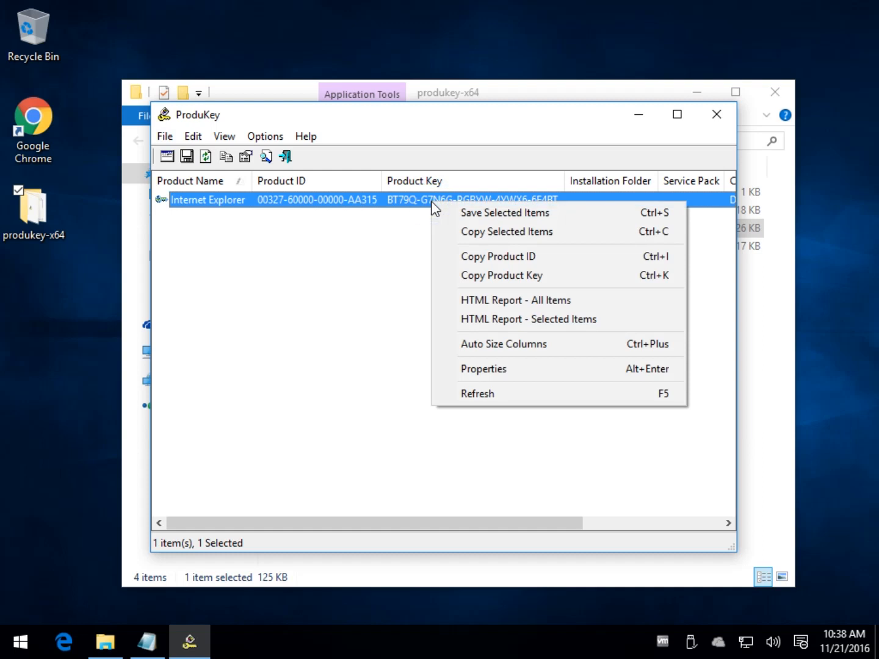
click(224, 136)
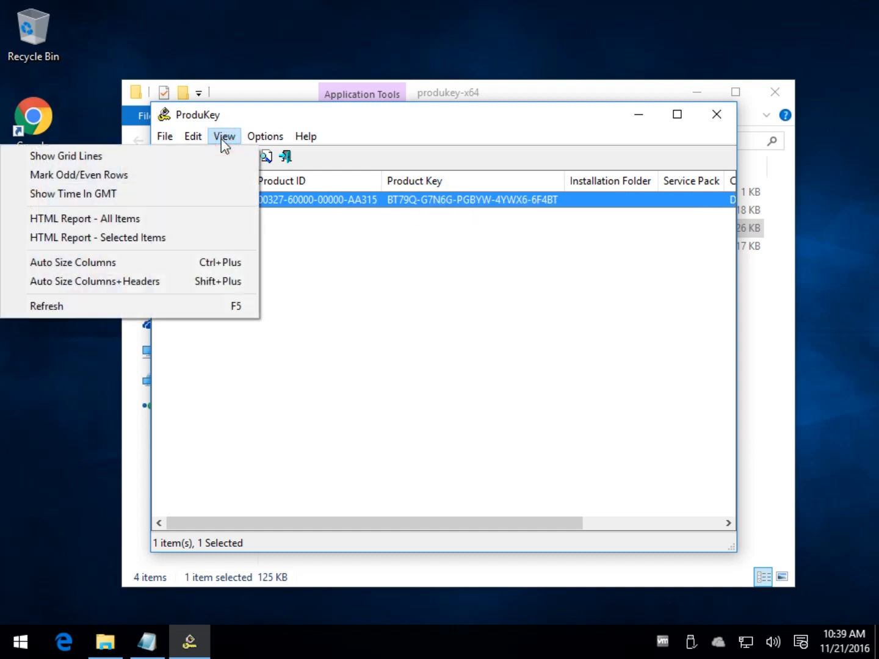
click(264, 136)
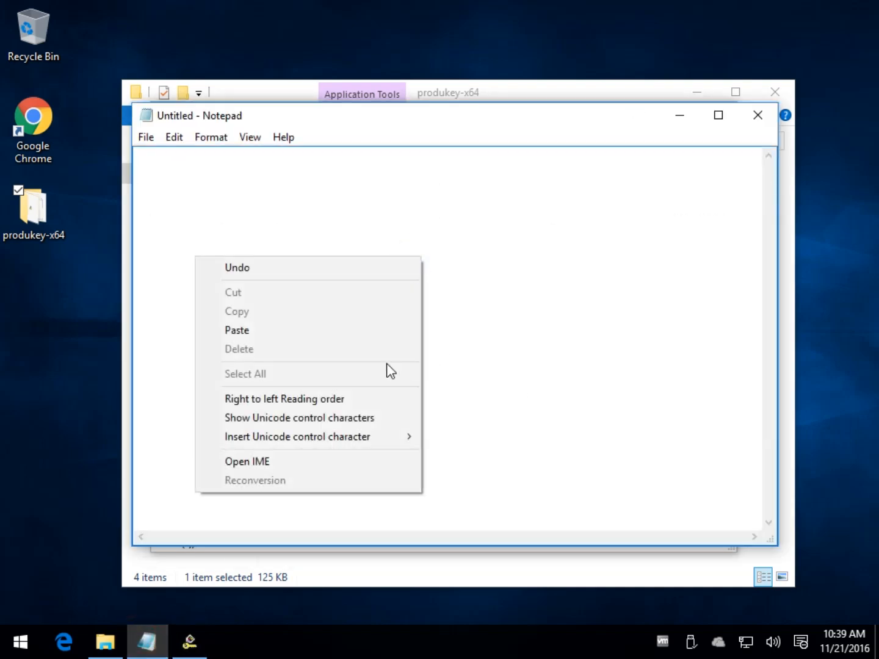
- Paste the copied Internet Explorer product key into the untitled Notepad note
click(146, 137)
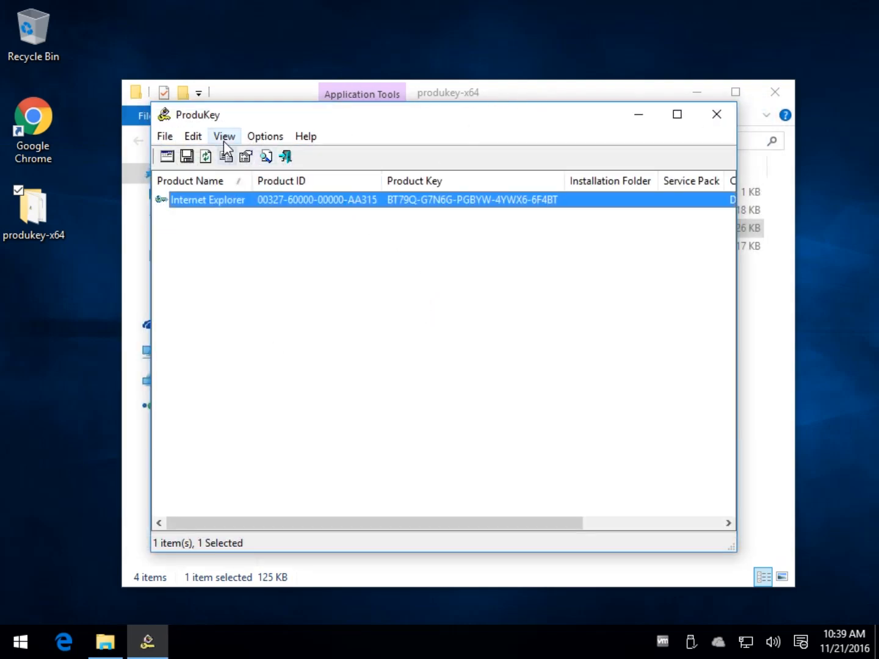
- Copy the Internet Explorer product ID using the Edit menu
click(193, 135)
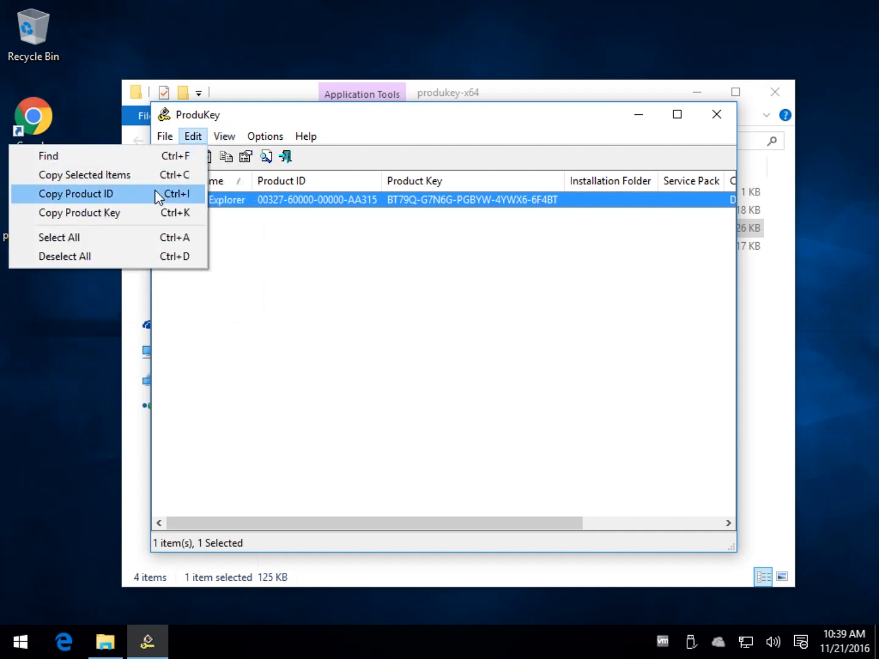
click(224, 136)
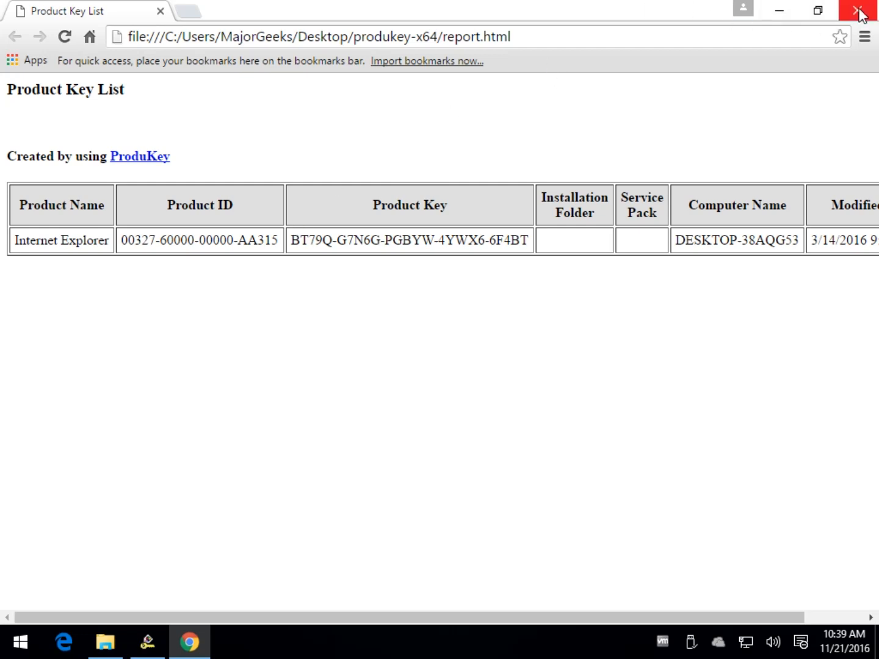
- Close the Product Key List report in Chrome, view the report file, and restore ProduKey
click(858, 11)
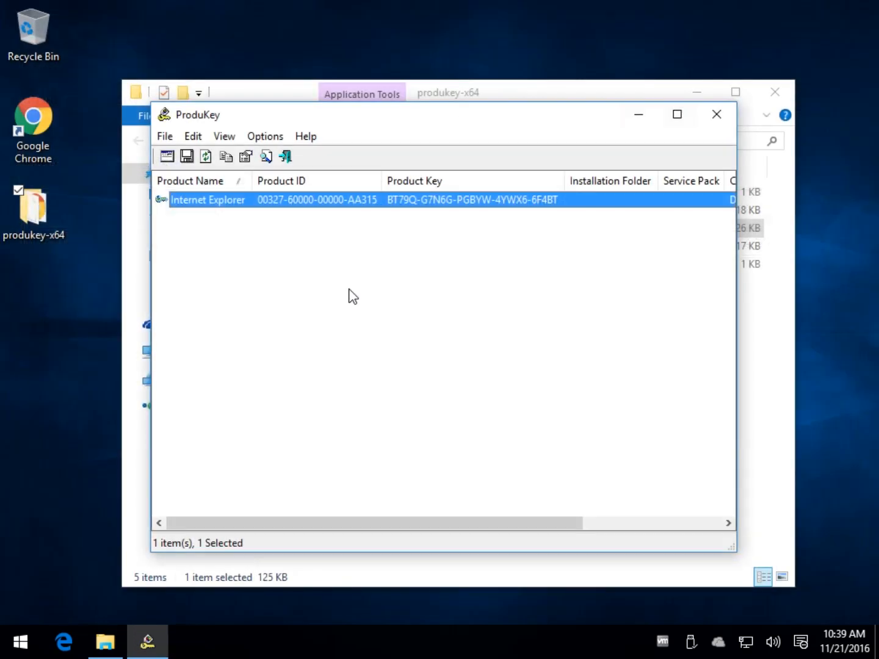
click(715, 114)
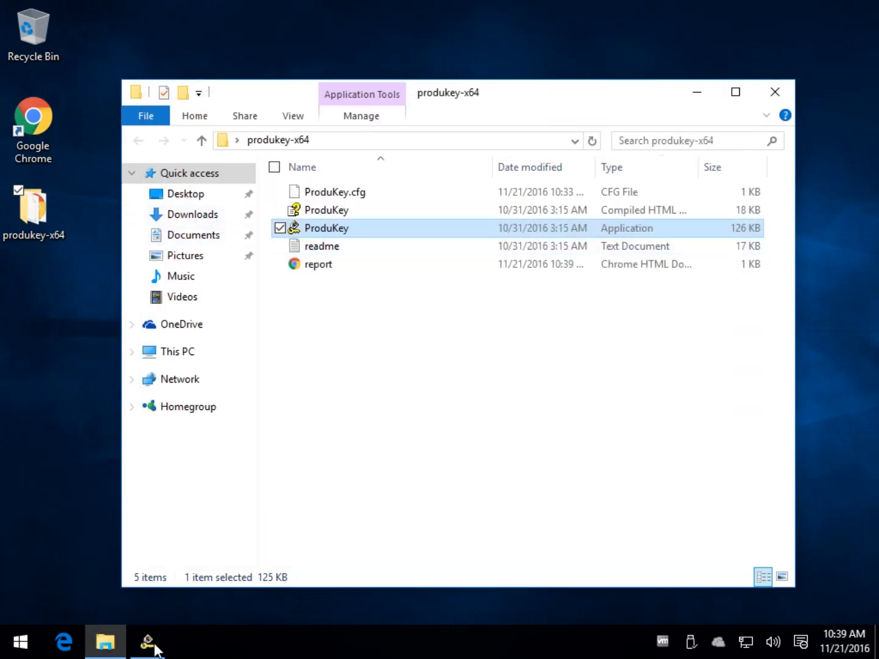
click(165, 136)
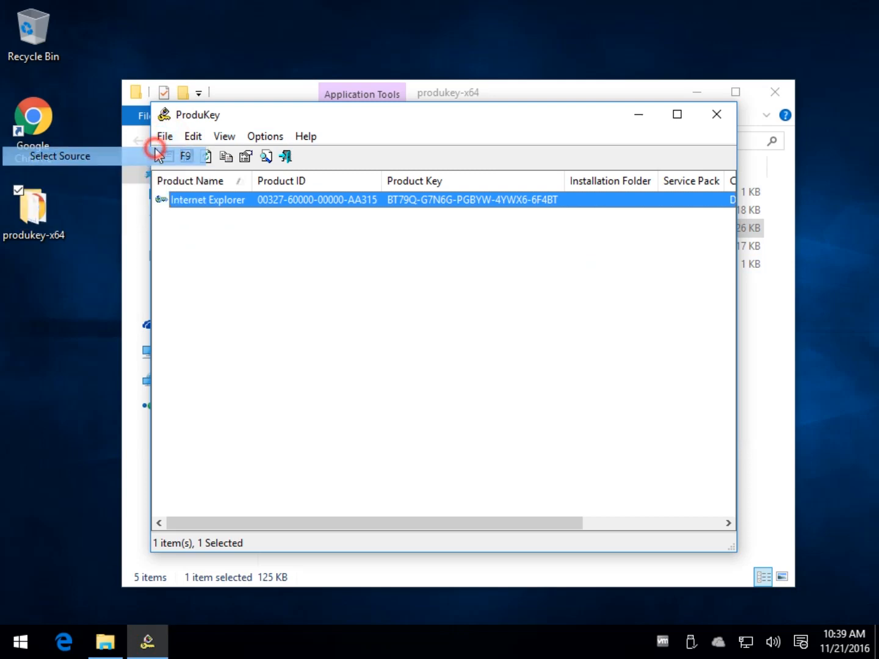
click(157, 156)
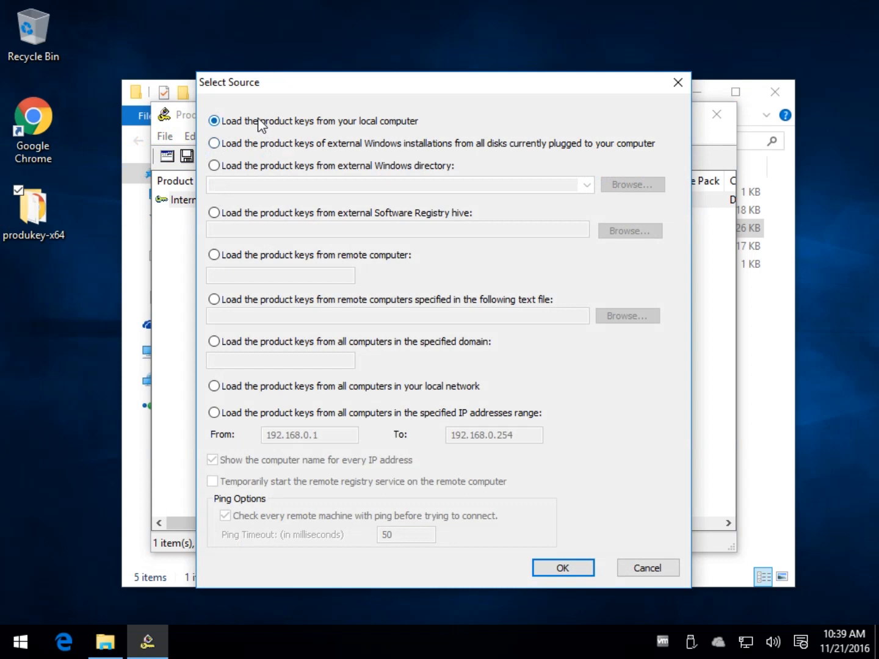
mouse_move(397, 130)
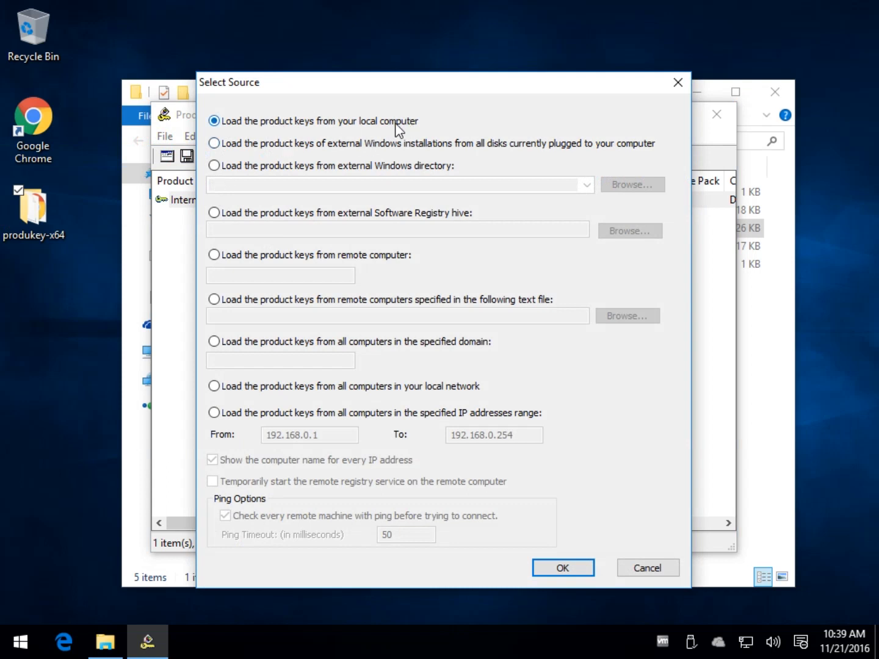
mouse_move(328, 181)
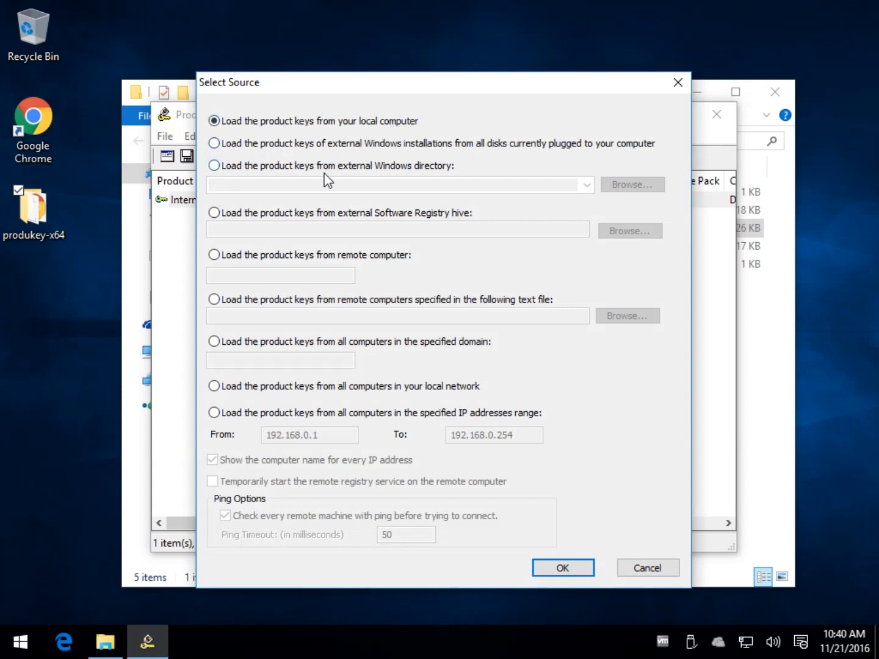
mouse_move(330, 168)
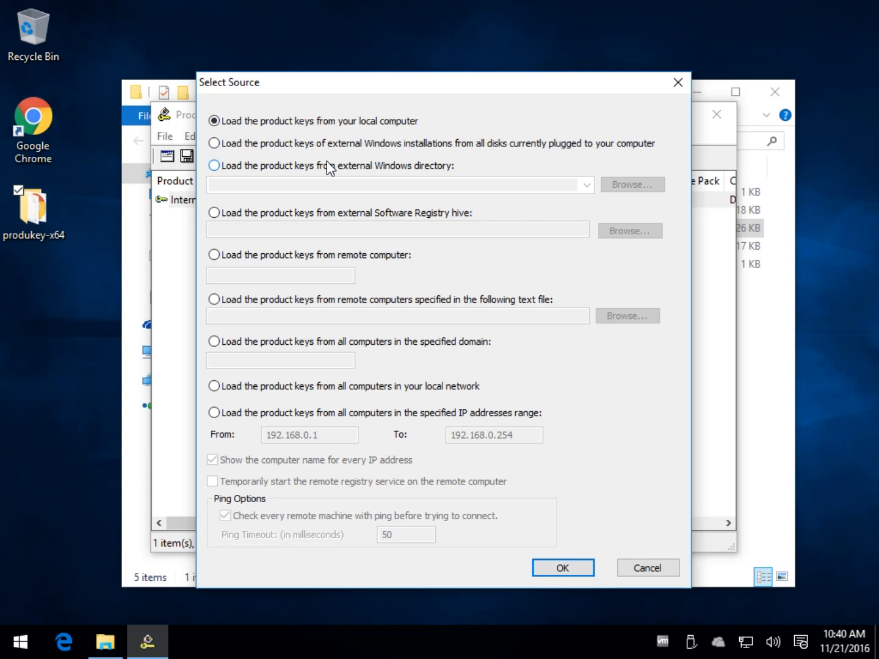
click(214, 165)
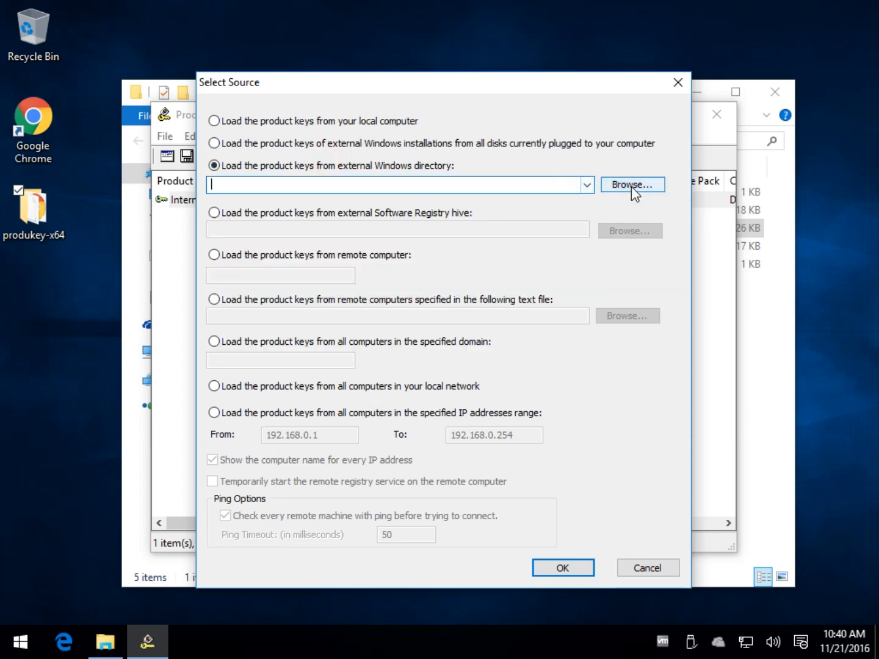
mouse_move(279, 144)
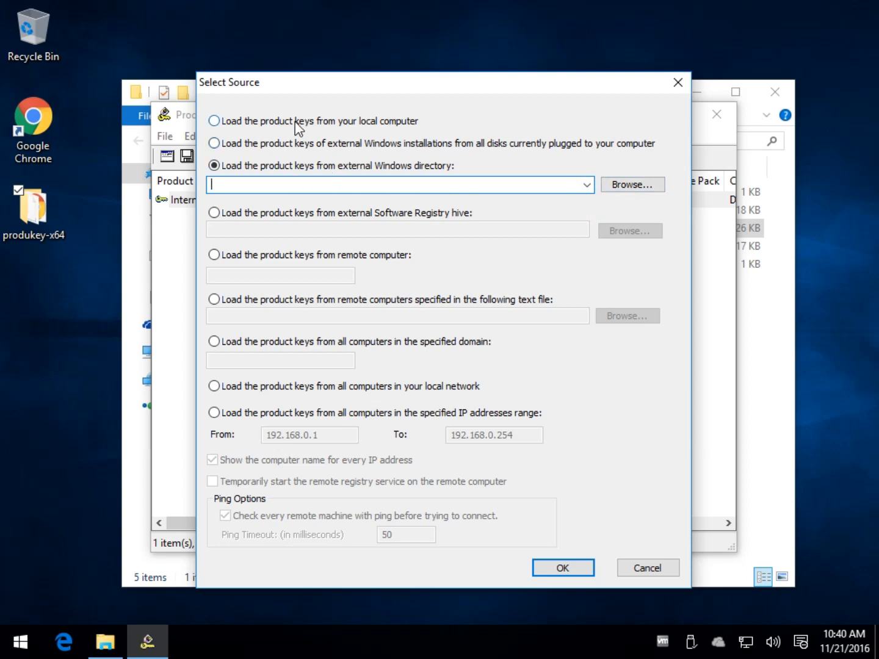
click(214, 120)
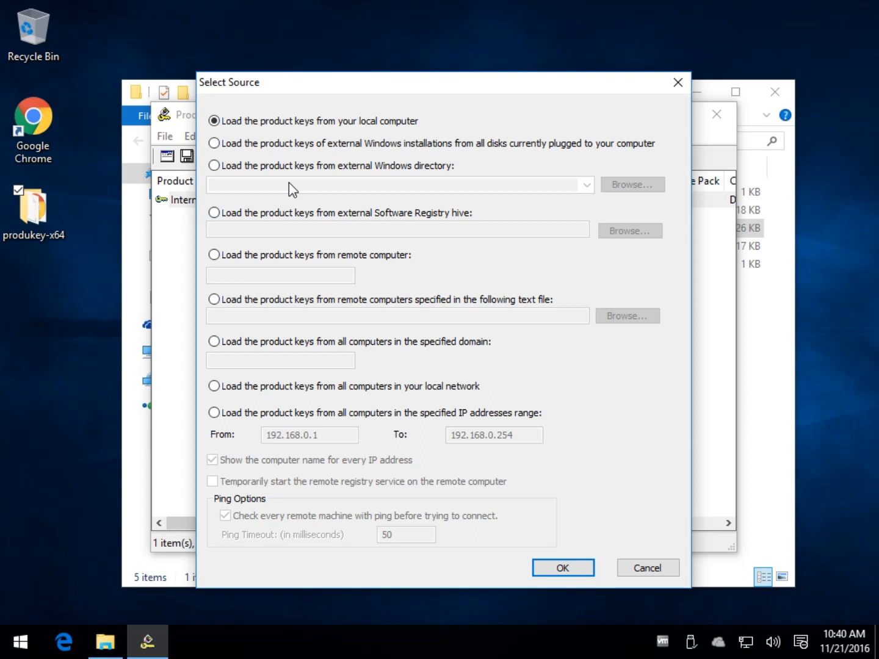
mouse_move(253, 366)
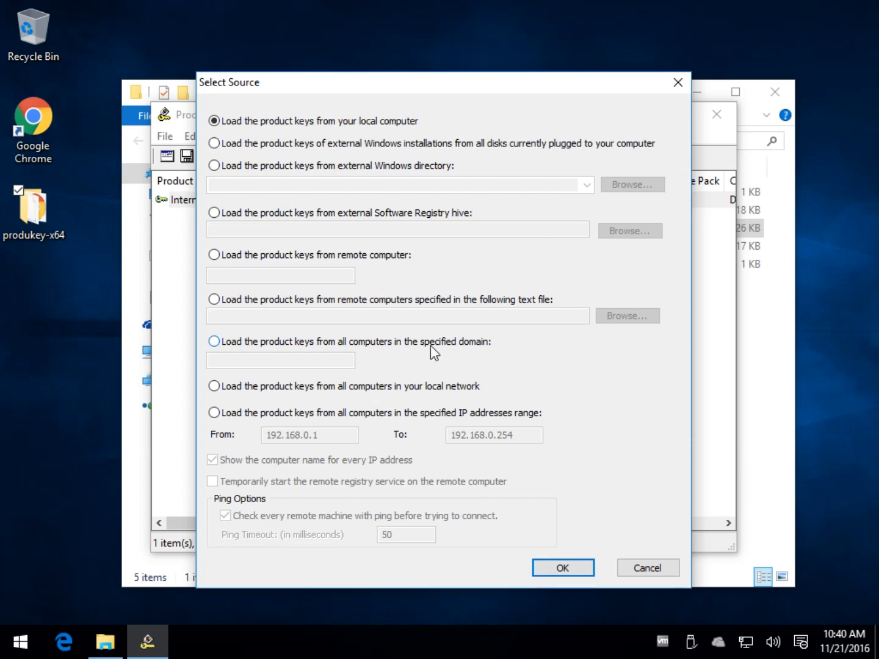
click(561, 567)
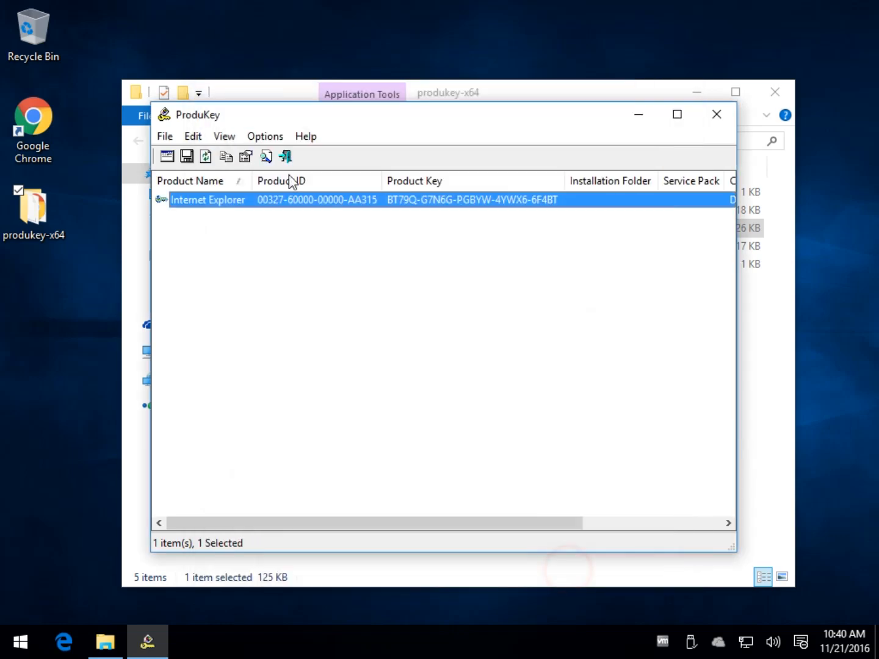
click(193, 136)
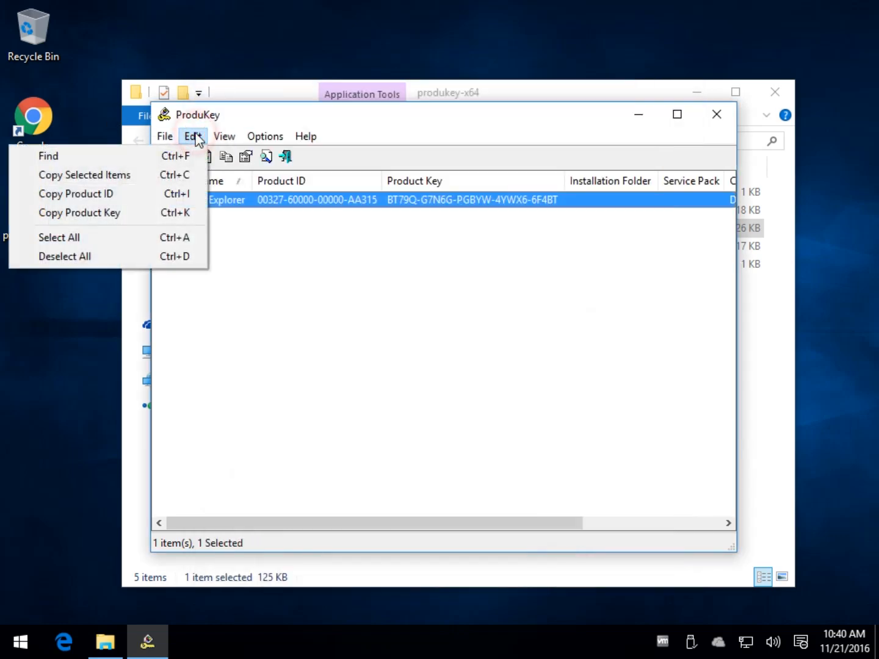
click(223, 136)
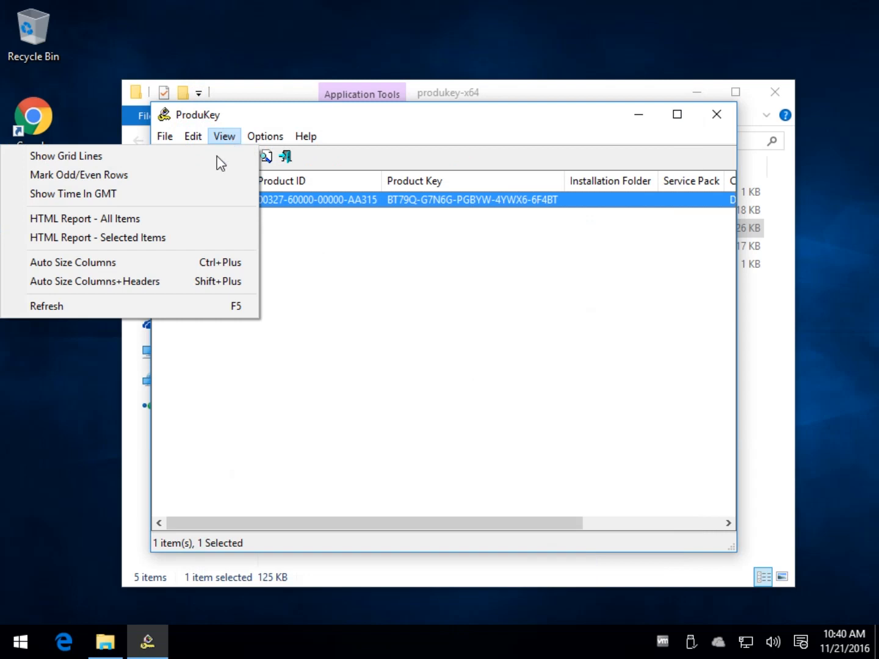
mouse_move(122, 281)
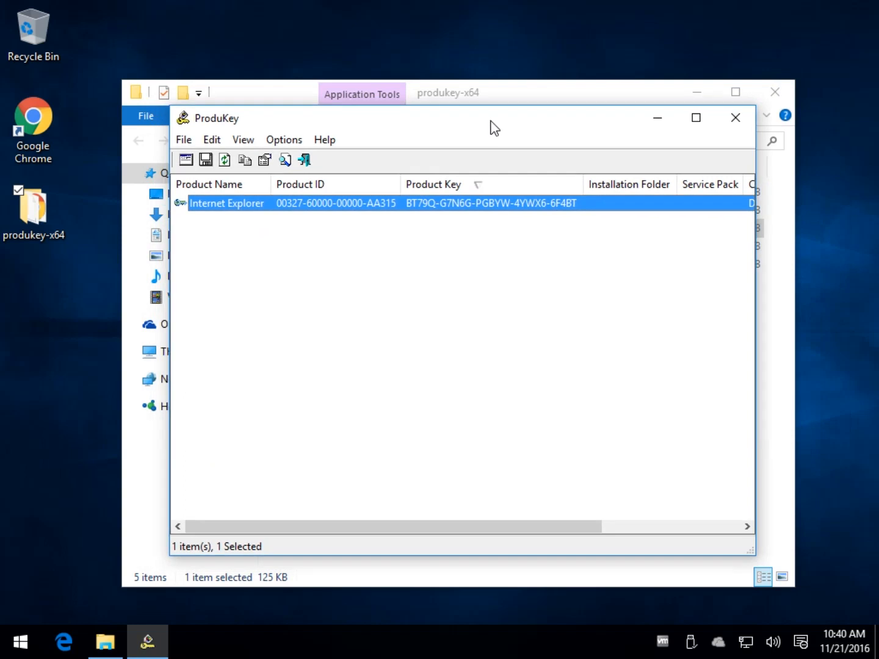
mouse_move(543, 107)
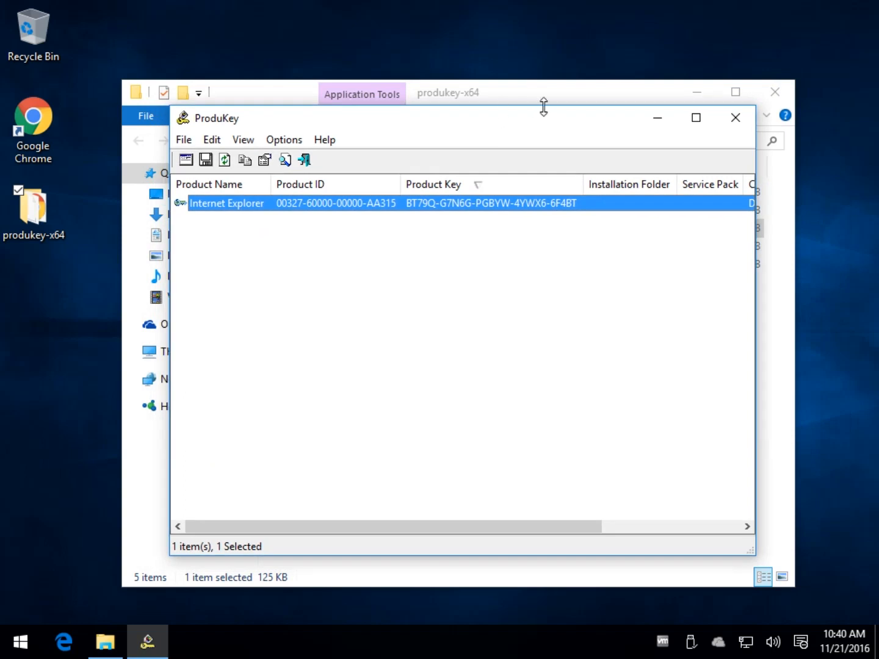
mouse_move(445, 85)
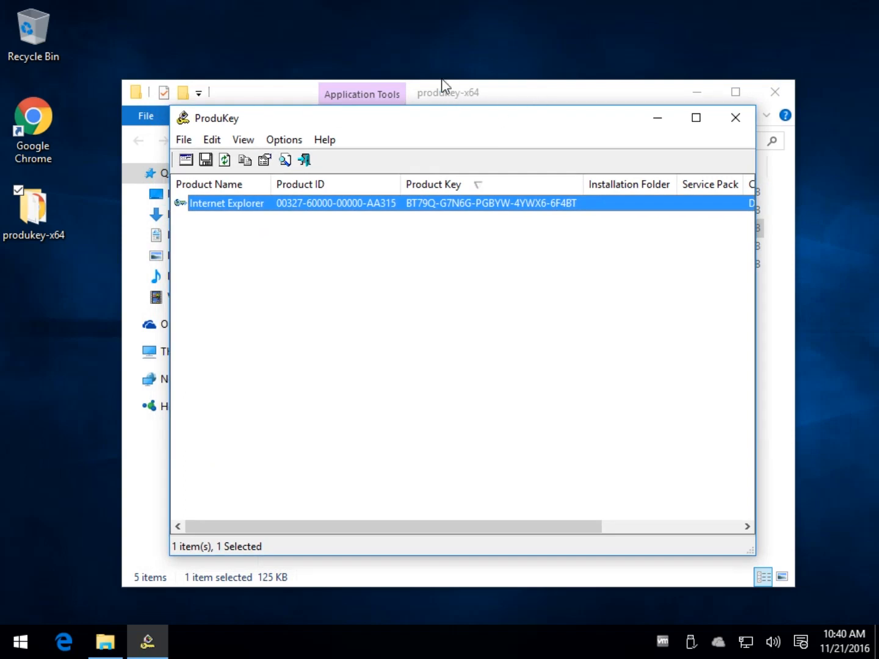